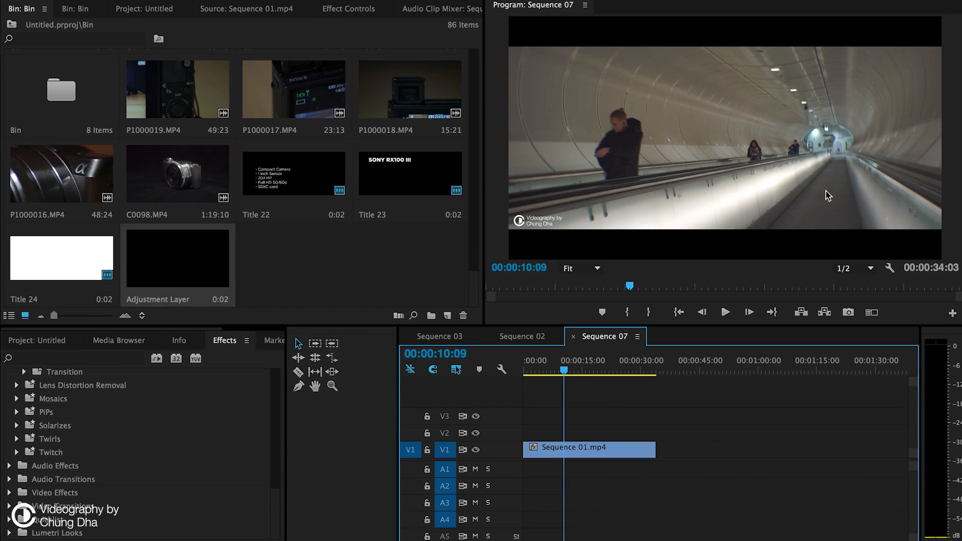
pyautogui.moveTo(140, 329)
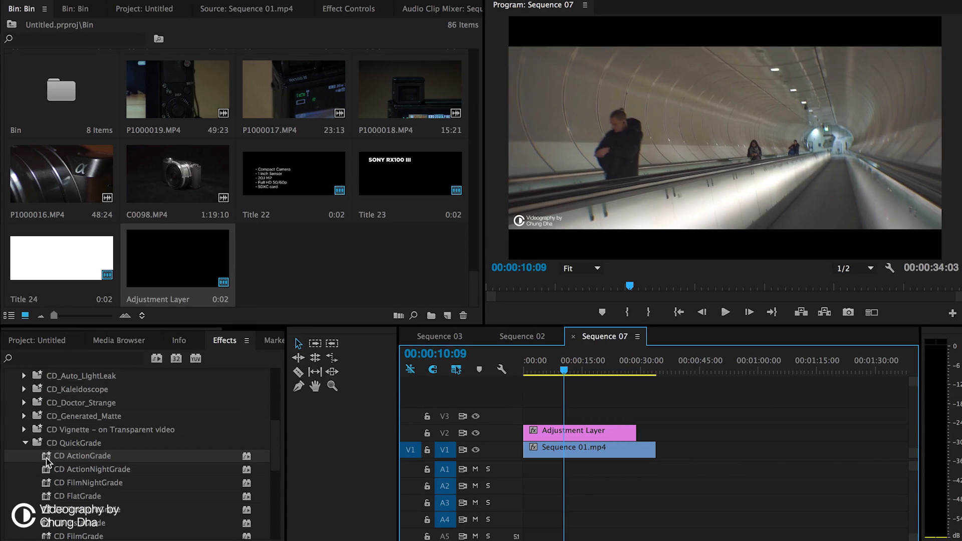
# Step: Apply CD ActionNightGrade to the adjustment layer, deselect it, and scrub to preview the teal grade
pyautogui.click(91, 469)
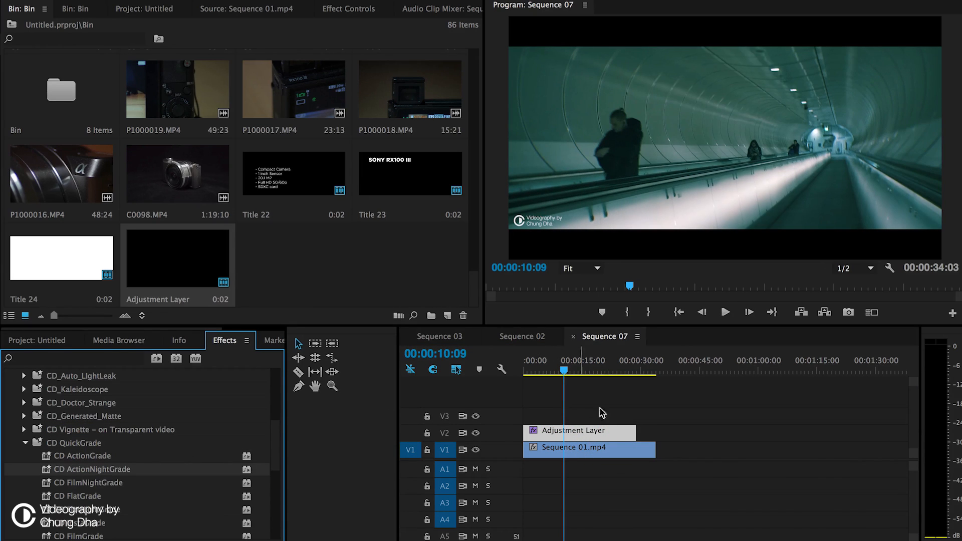
pyautogui.click(580, 375)
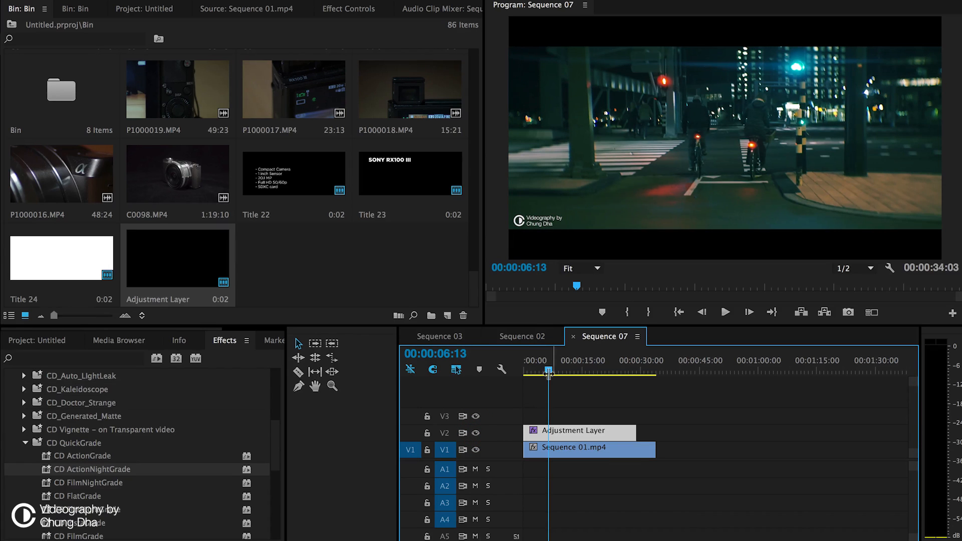
pyautogui.moveTo(549, 372); pyautogui.dragTo(561, 373)
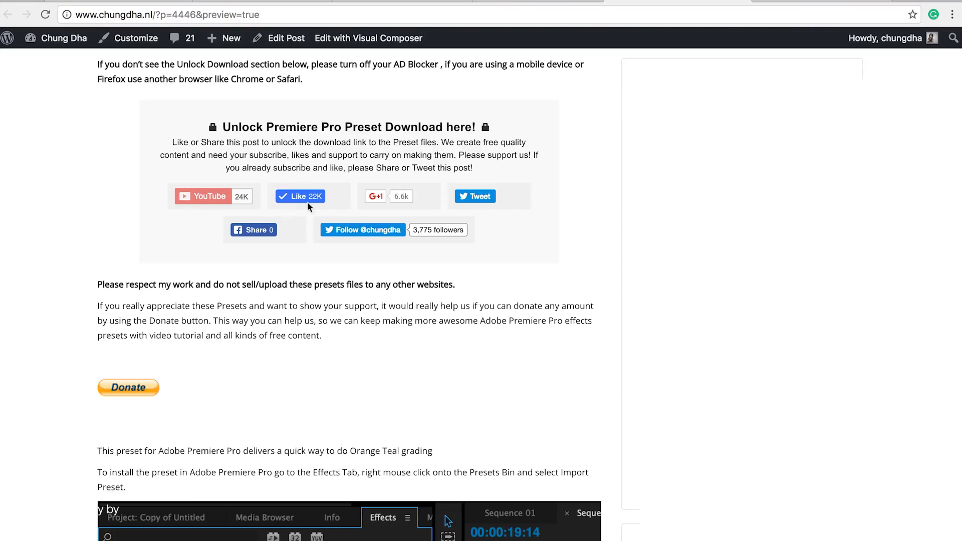
pyautogui.moveTo(216, 202)
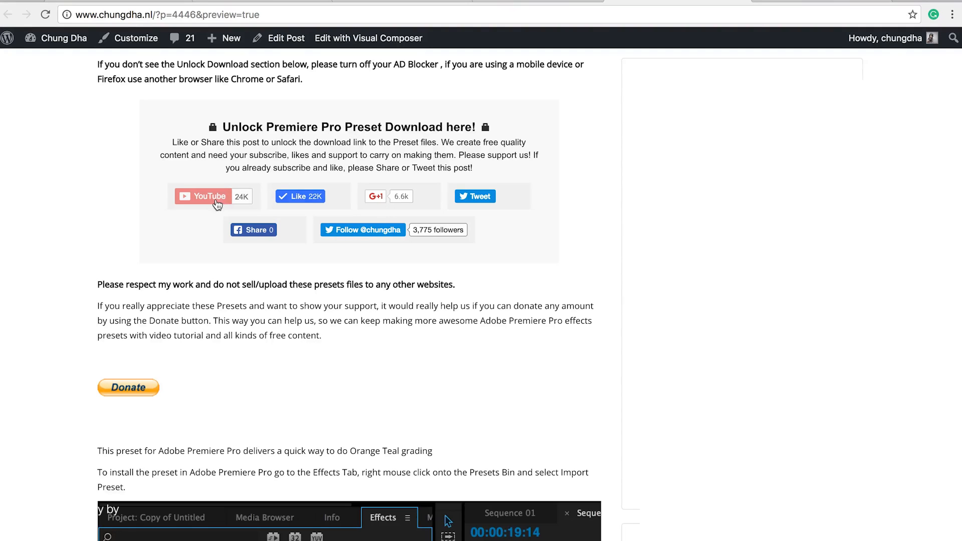
pyautogui.moveTo(476, 196)
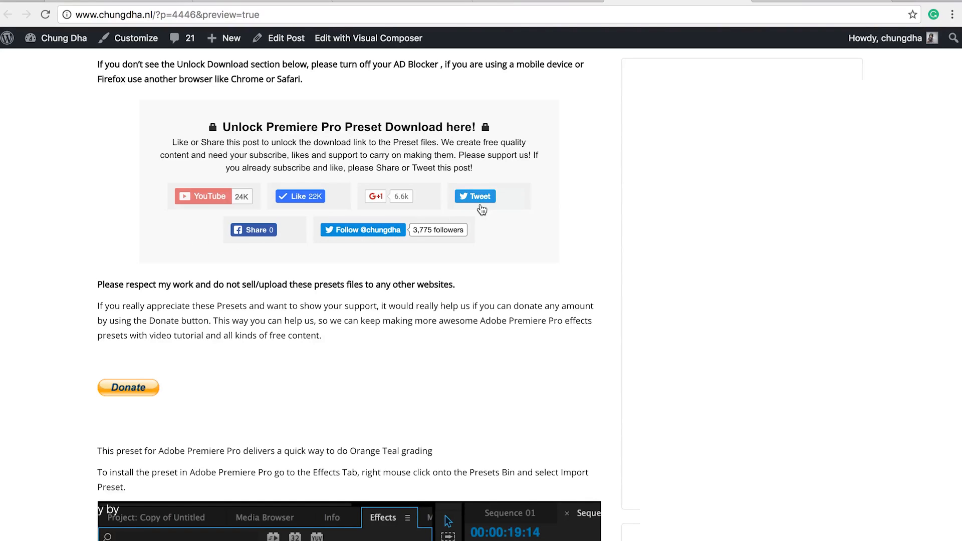
pyautogui.moveTo(293, 211)
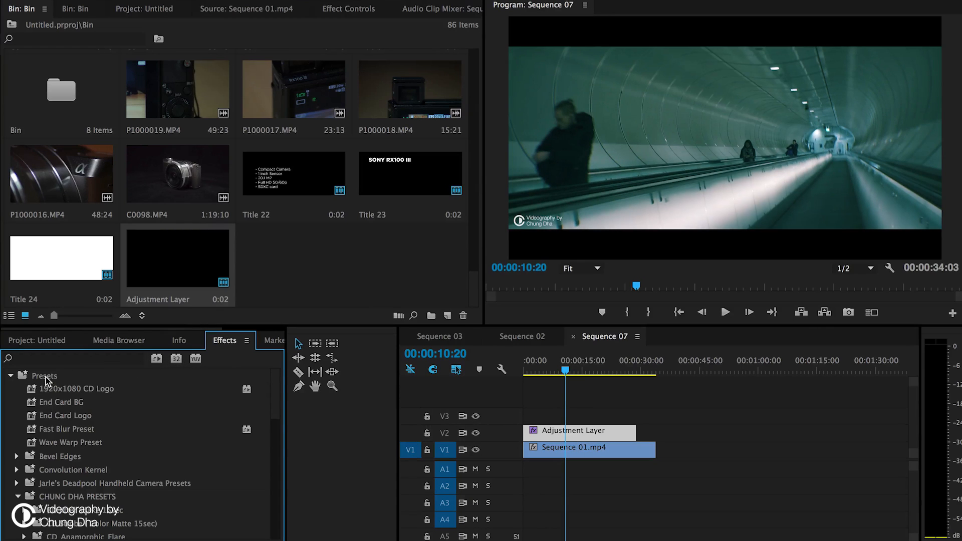
# Step: Open the Presets bin context menu to reveal the Import Presets command
pyautogui.rightClick(43, 376)
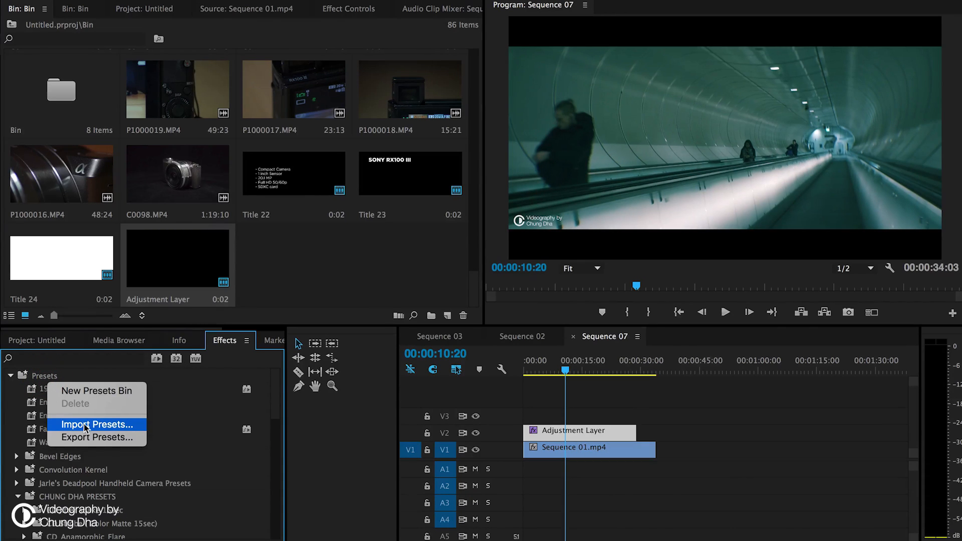
pyautogui.moveTo(176, 431)
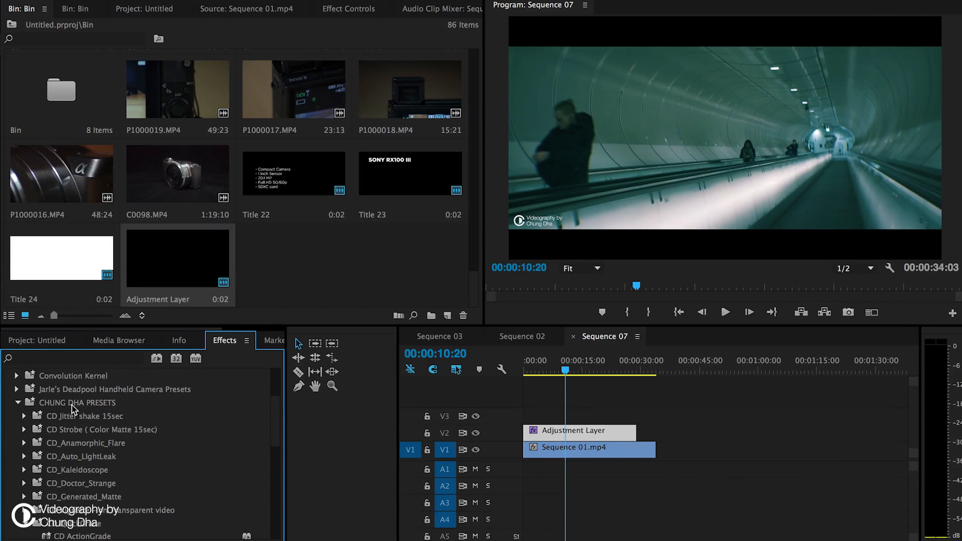
pyautogui.scroll(-3)
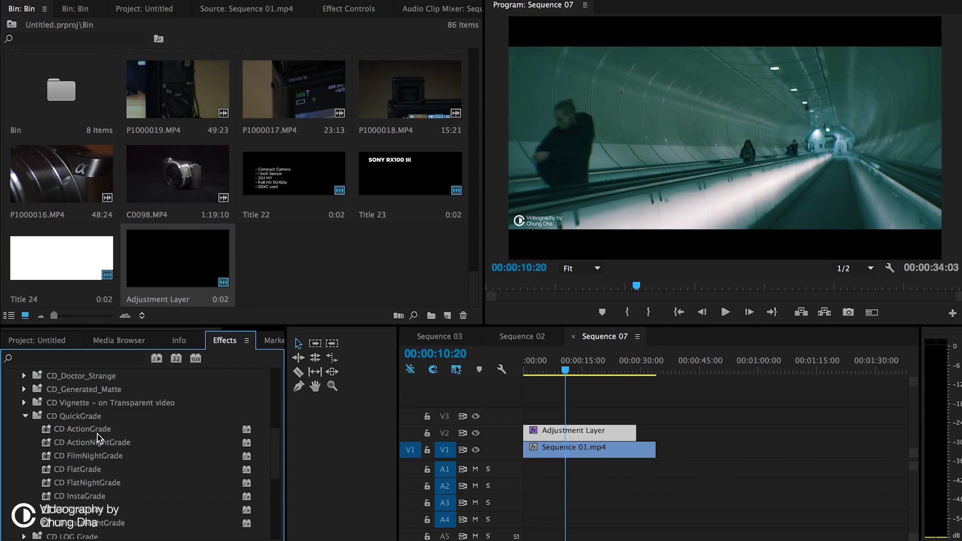
pyautogui.moveTo(142, 433)
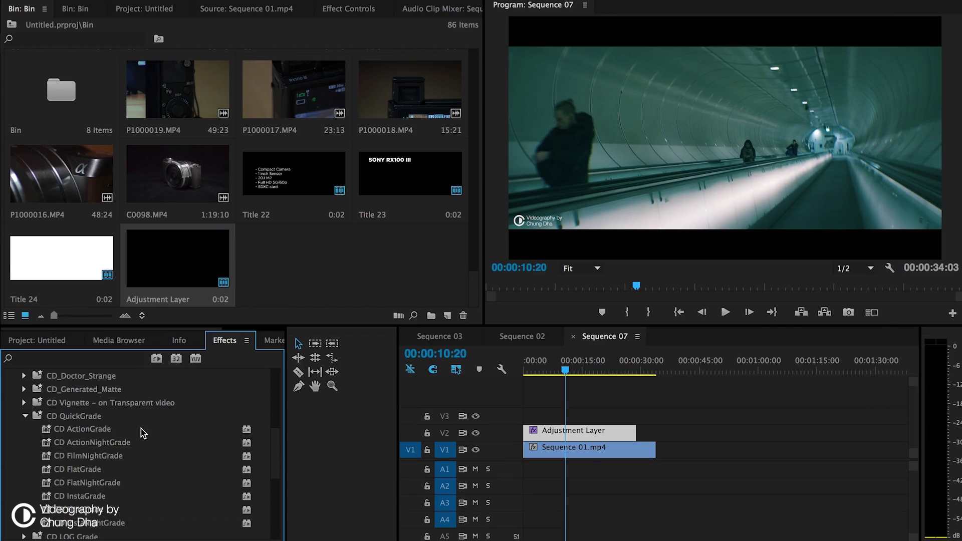